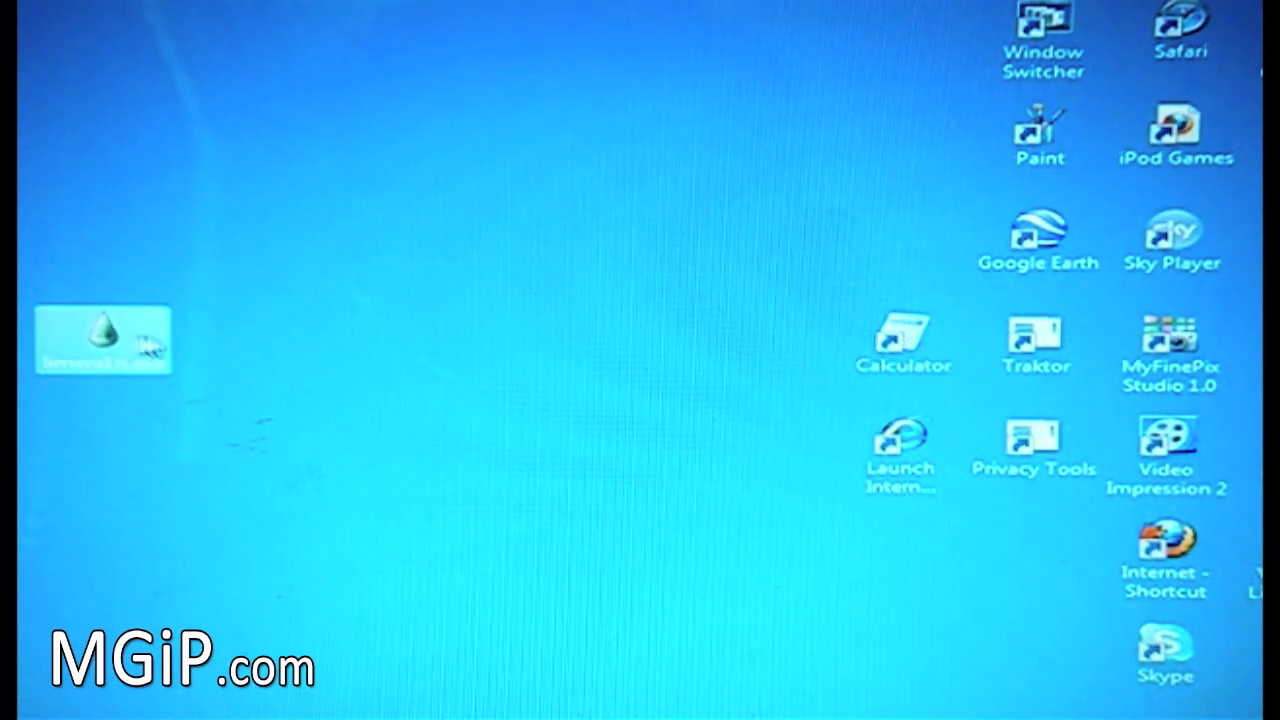
Launch limera1n.exe from the desktop and allow the unverified-publisher app to run.
double_click(102, 340)
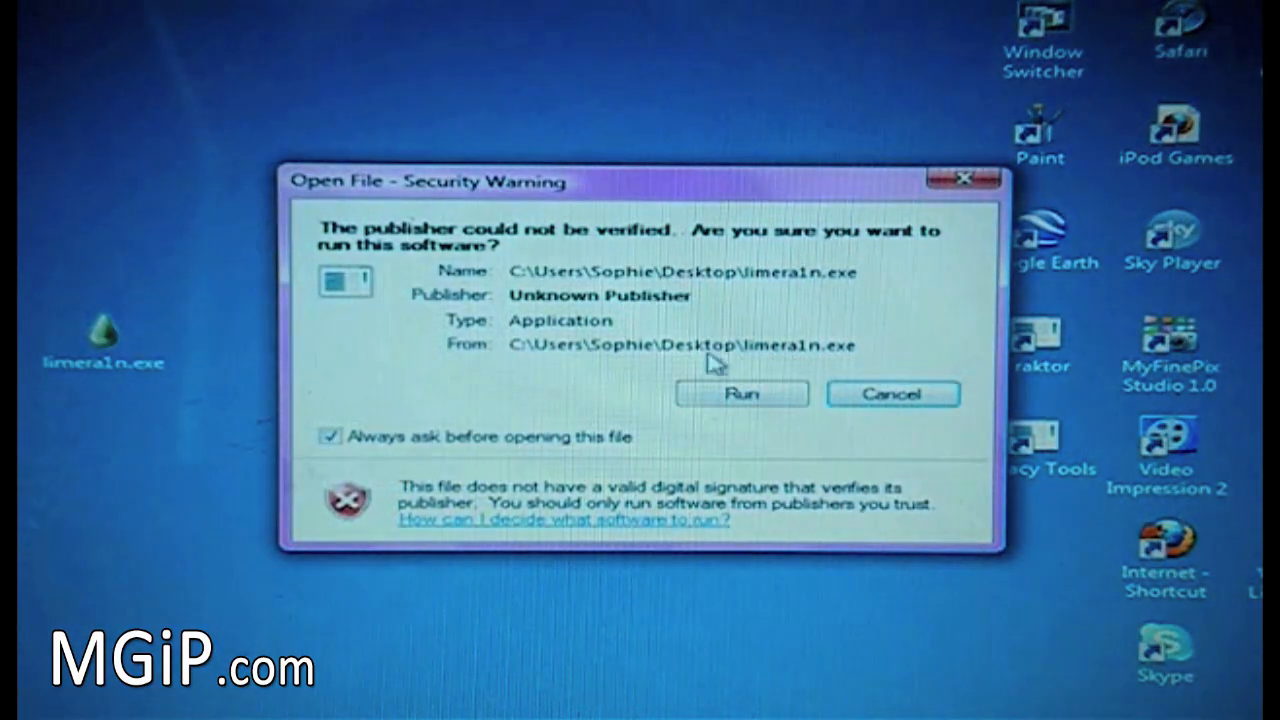
left_click(742, 392)
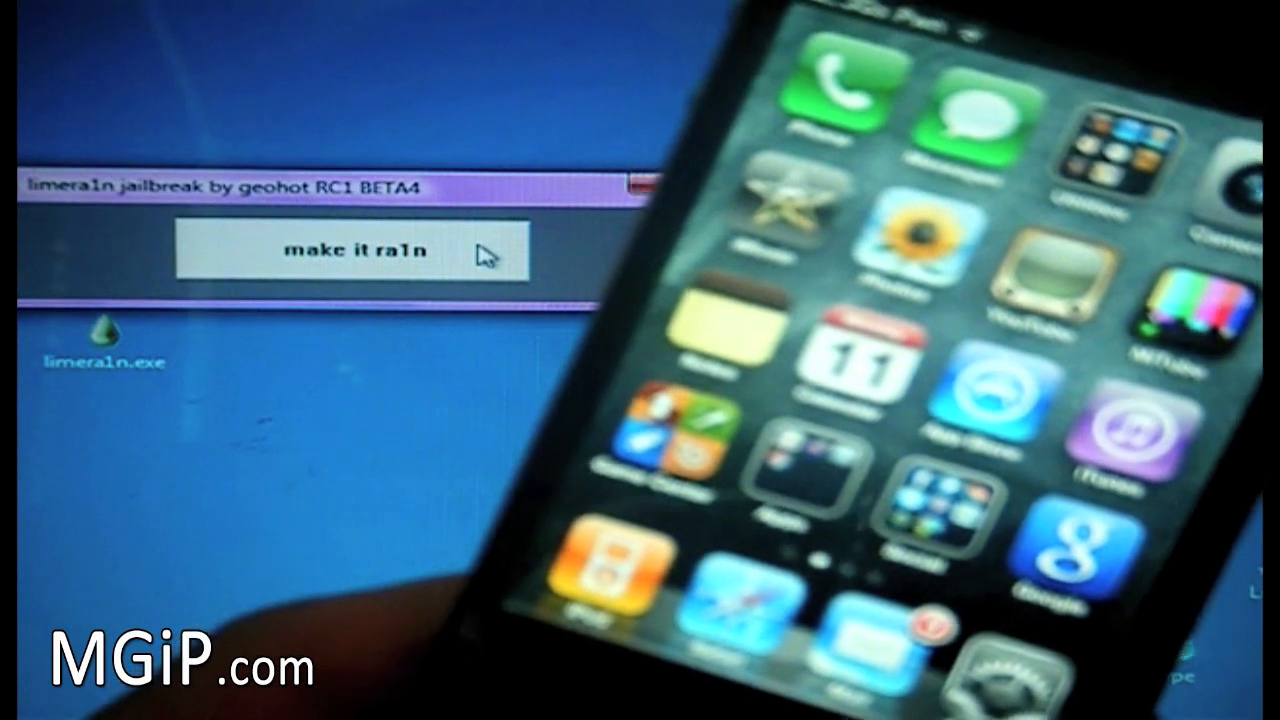
Start the 'make it ra1n' jailbreak and let it run until 'Enjoy your jailbroken iPhone'.
left_click(348, 252)
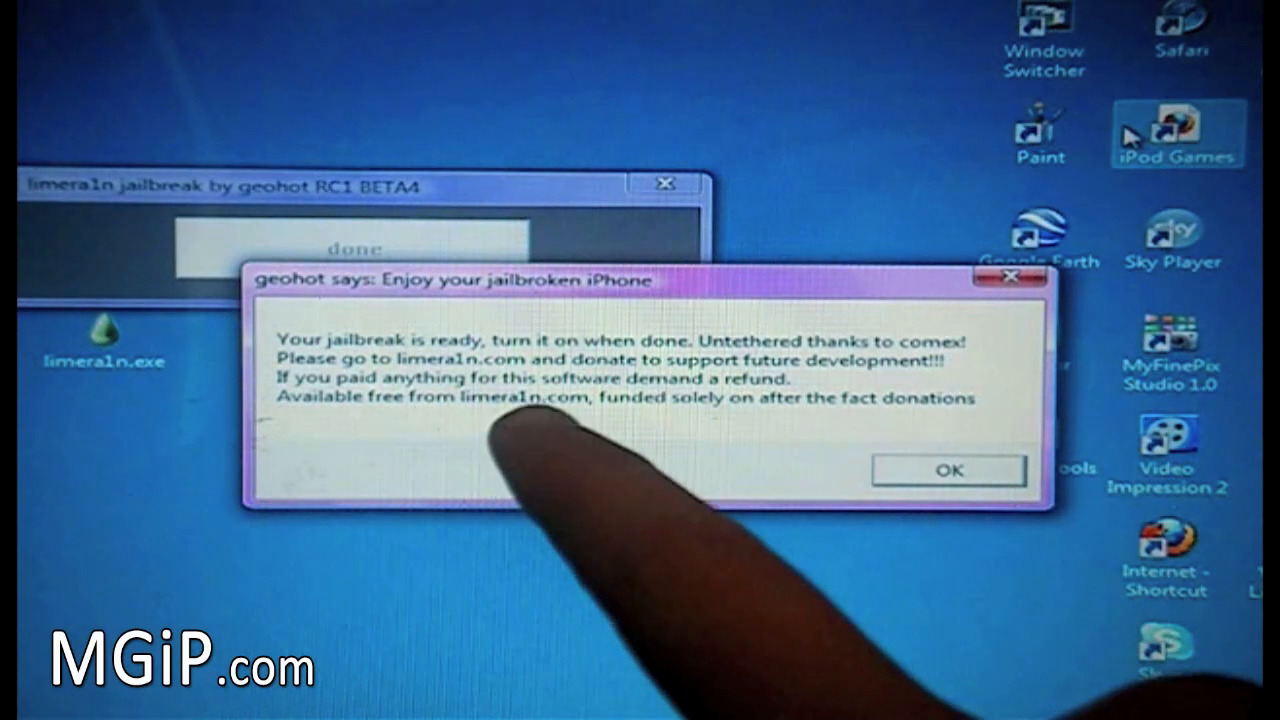
left_click(948, 470)
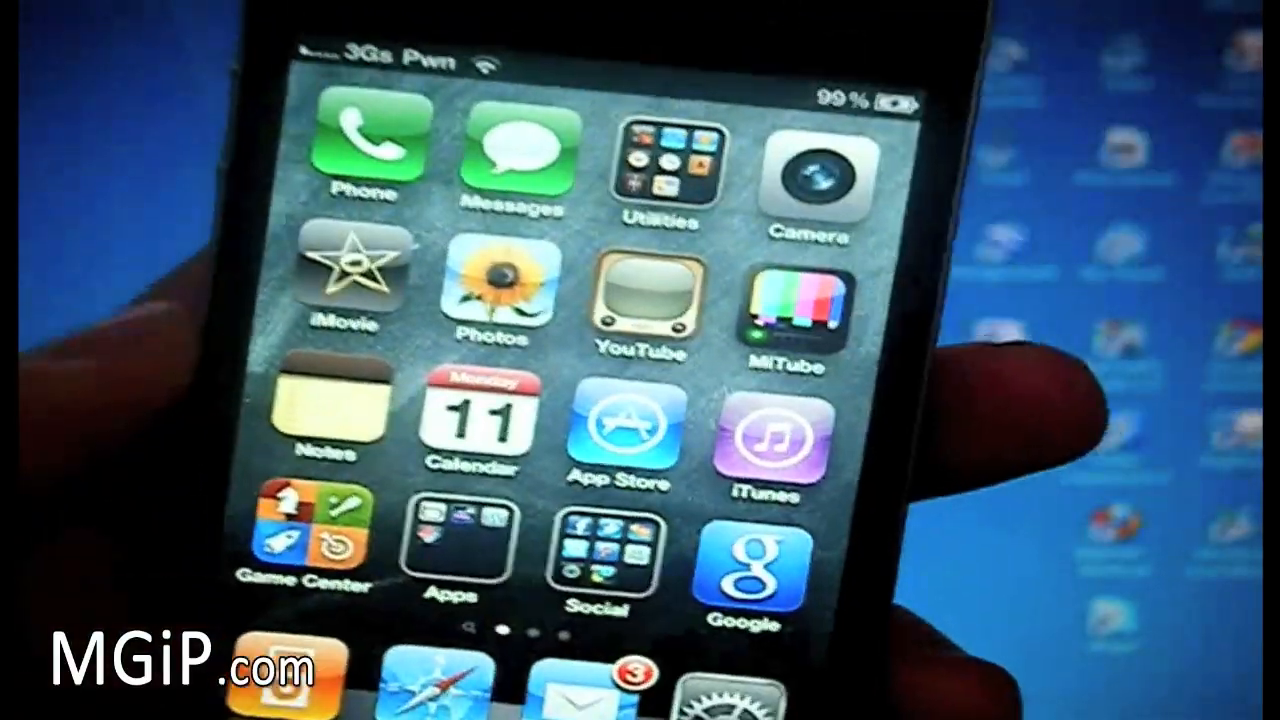
Swipe left across the home screen to reach the next page of icons.
scroll("left", 3)
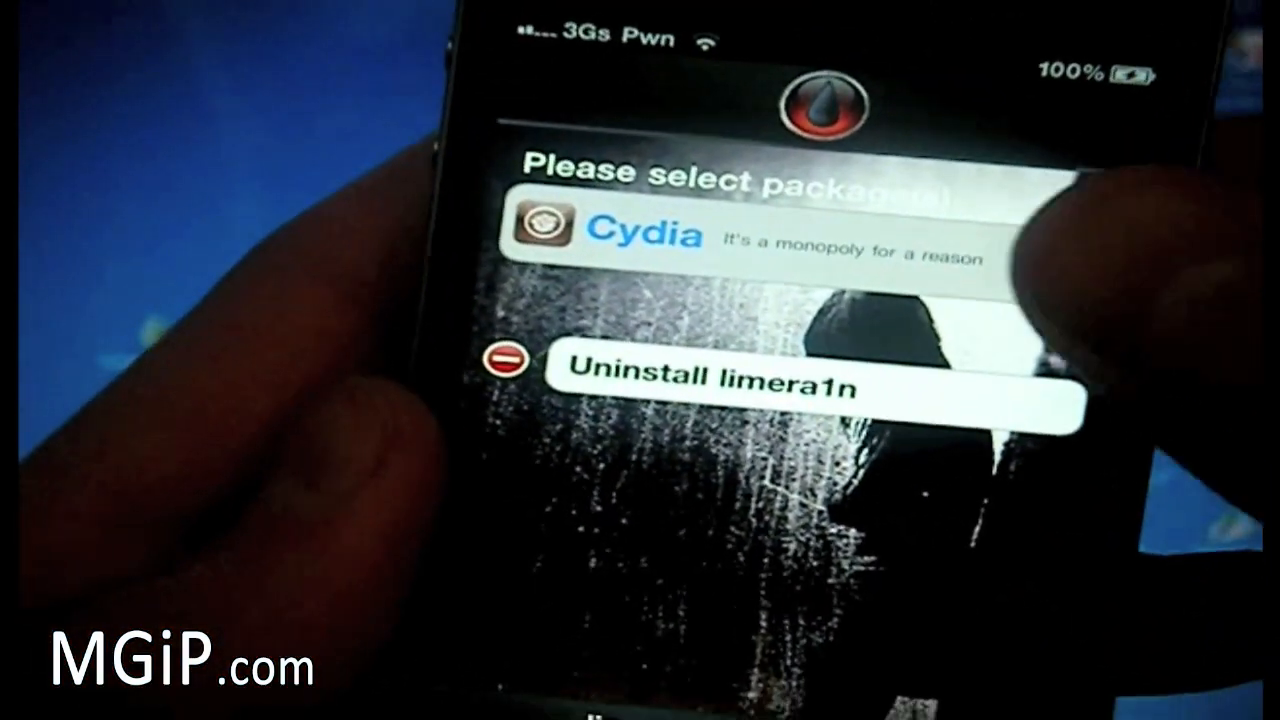
Tick Cydia in the limera1n package list and start its installation.
left_click(644, 232)
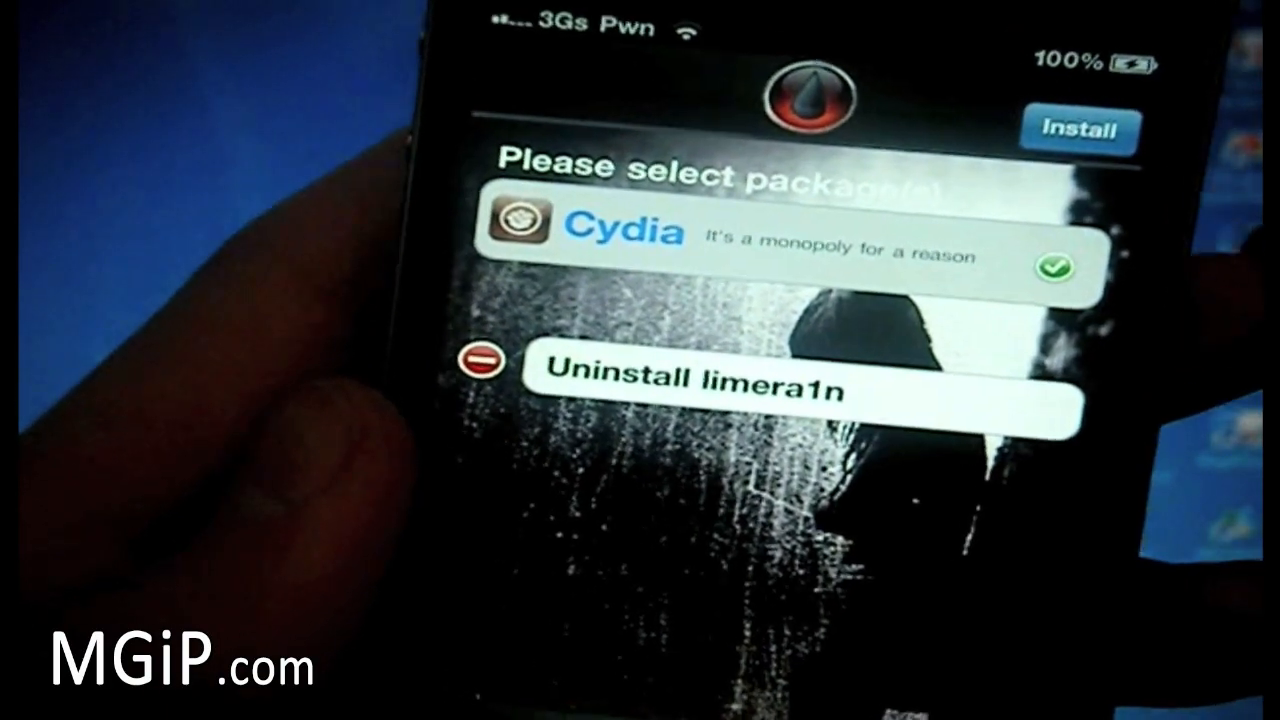
left_click(1078, 130)
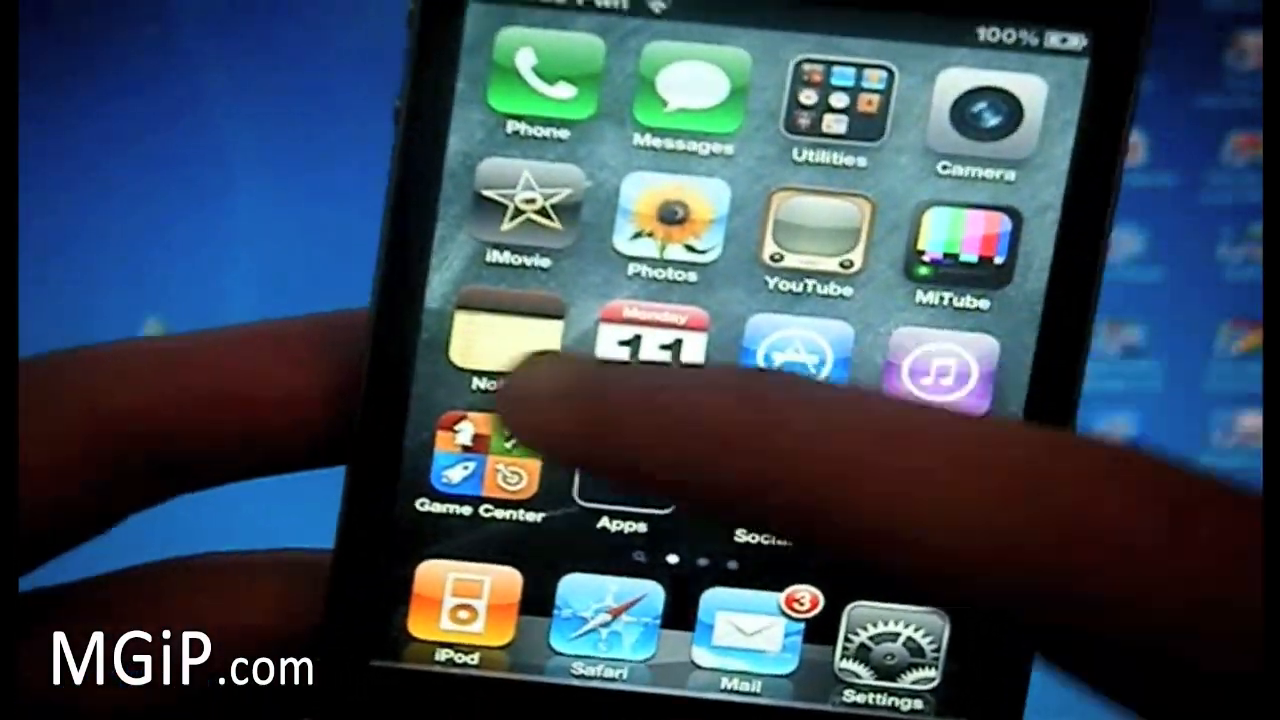
Swipe left through three home-screen pages to the one holding limera1n and Cydia.
scroll("left", 3)
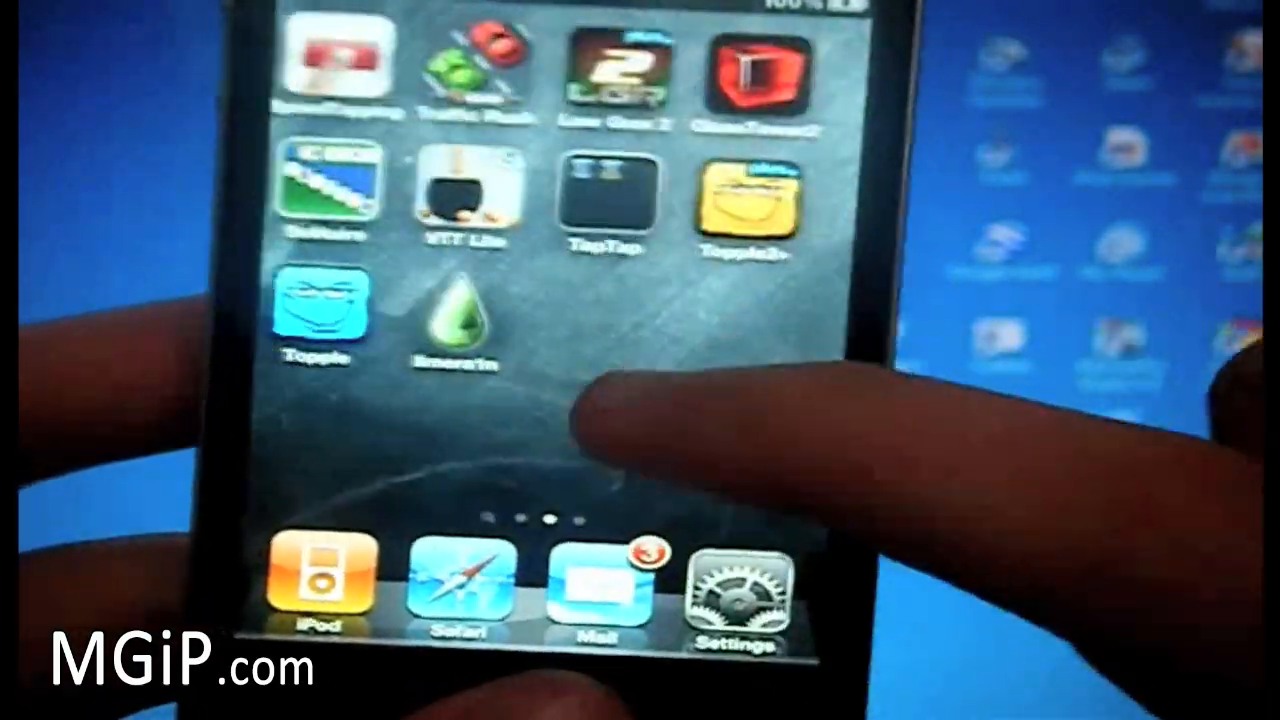
scroll("left", 3)
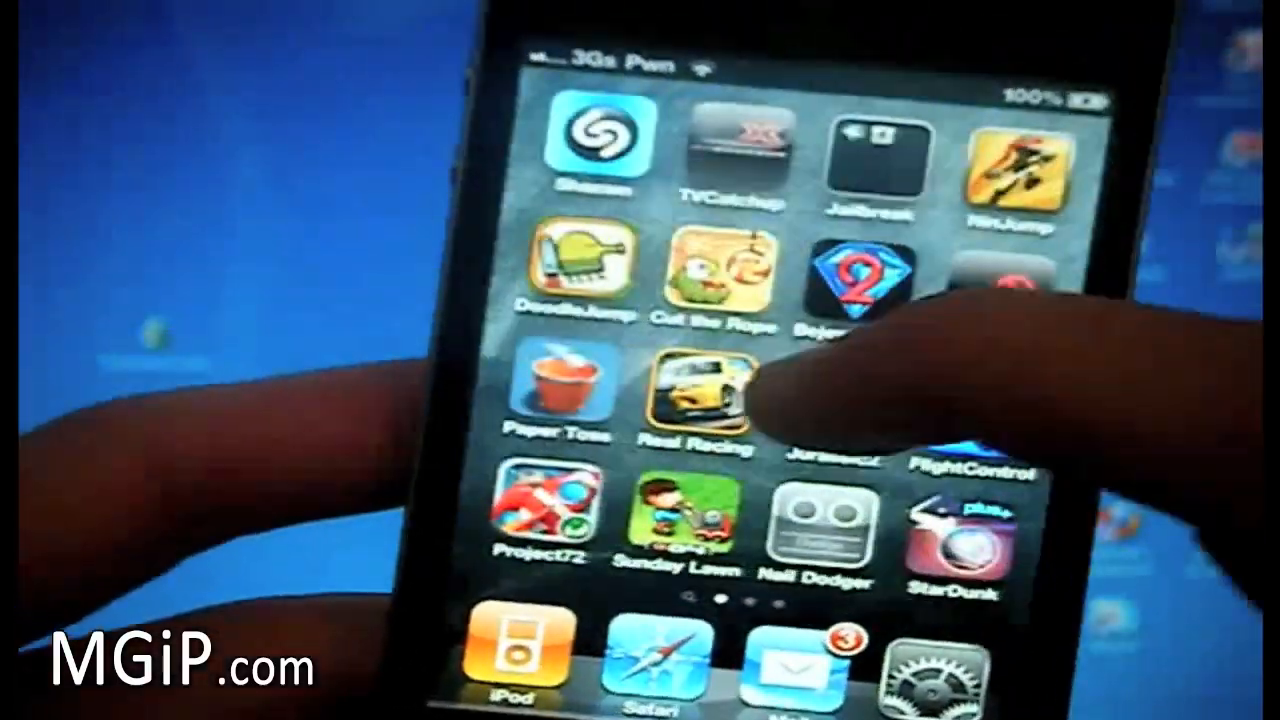
scroll("left", 3)
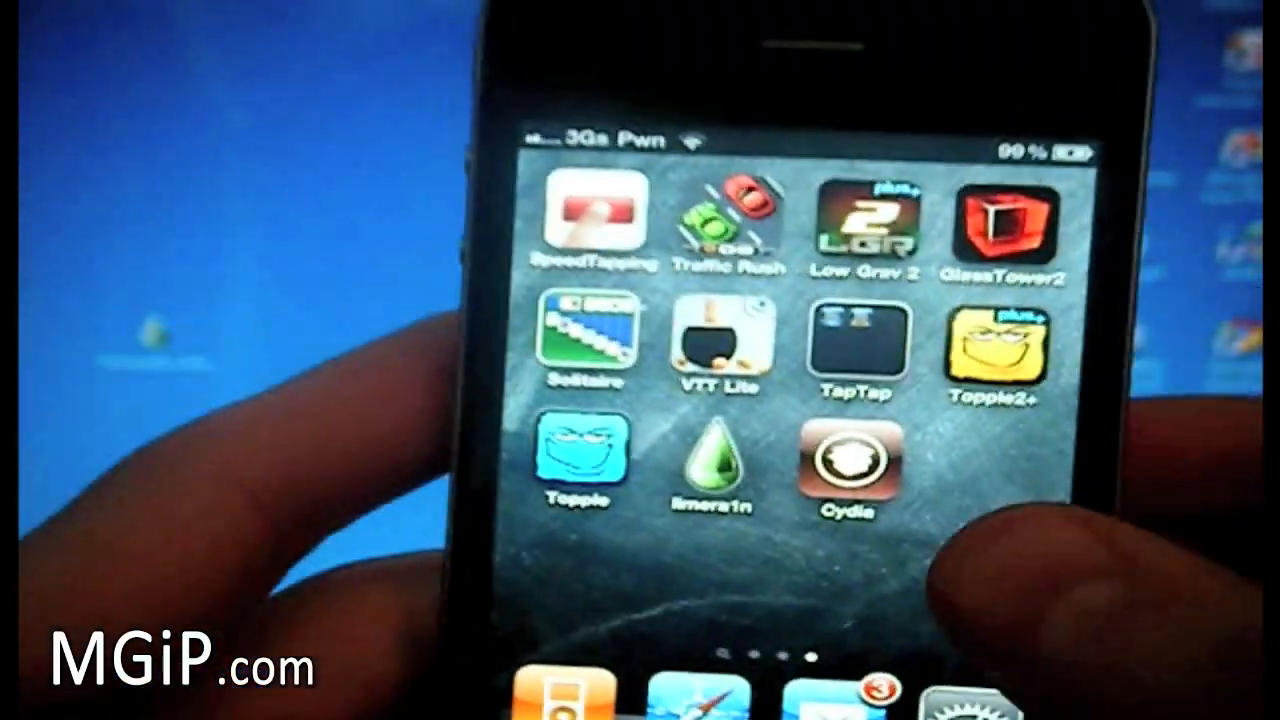
left_click(848, 460)
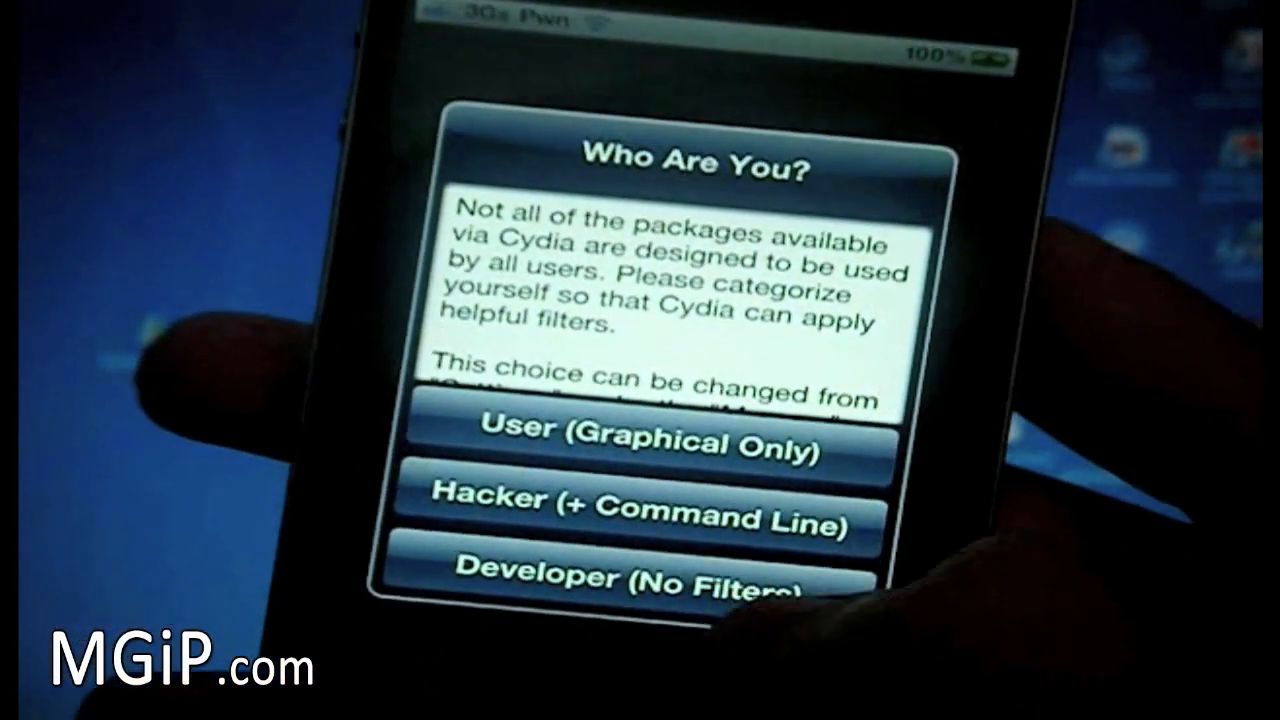
Choose Developer (No Filters) in Cydia's 'Who Are You?' prompt.
left_click(614, 444)
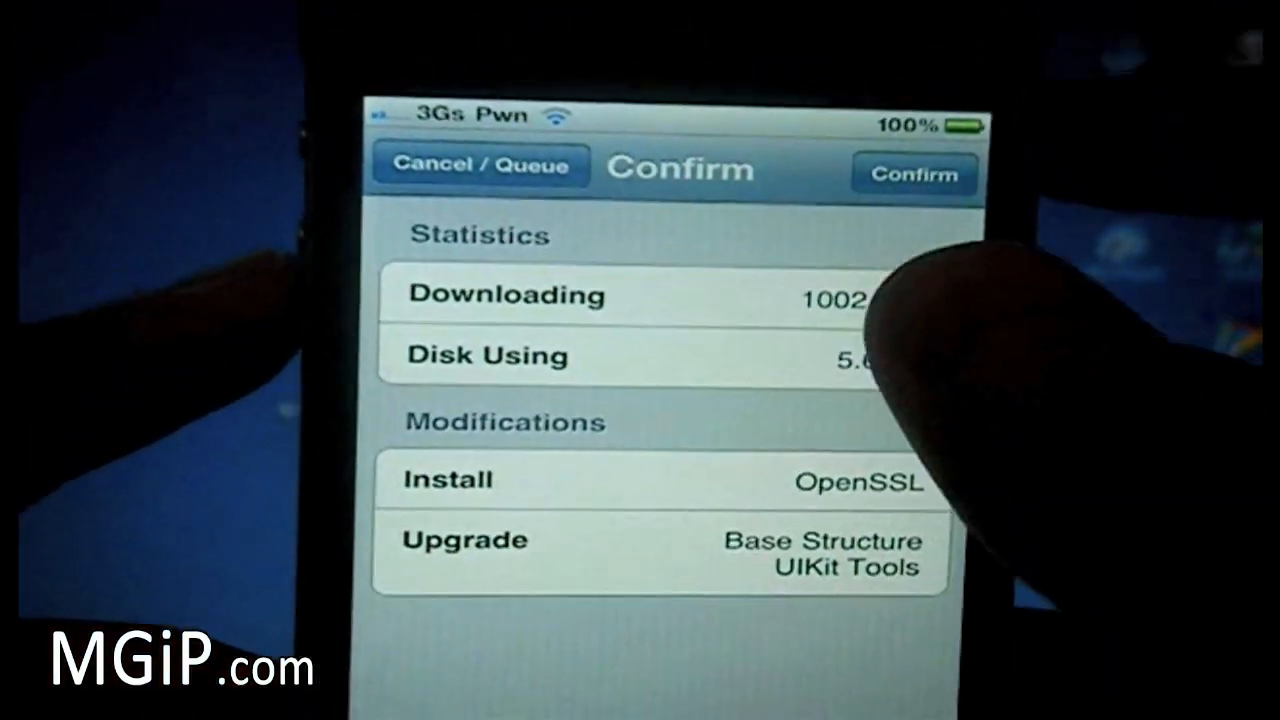
Confirm the OpenSSL install plus Base Structure and UIKit Tools upgrades so they run.
left_click(912, 172)
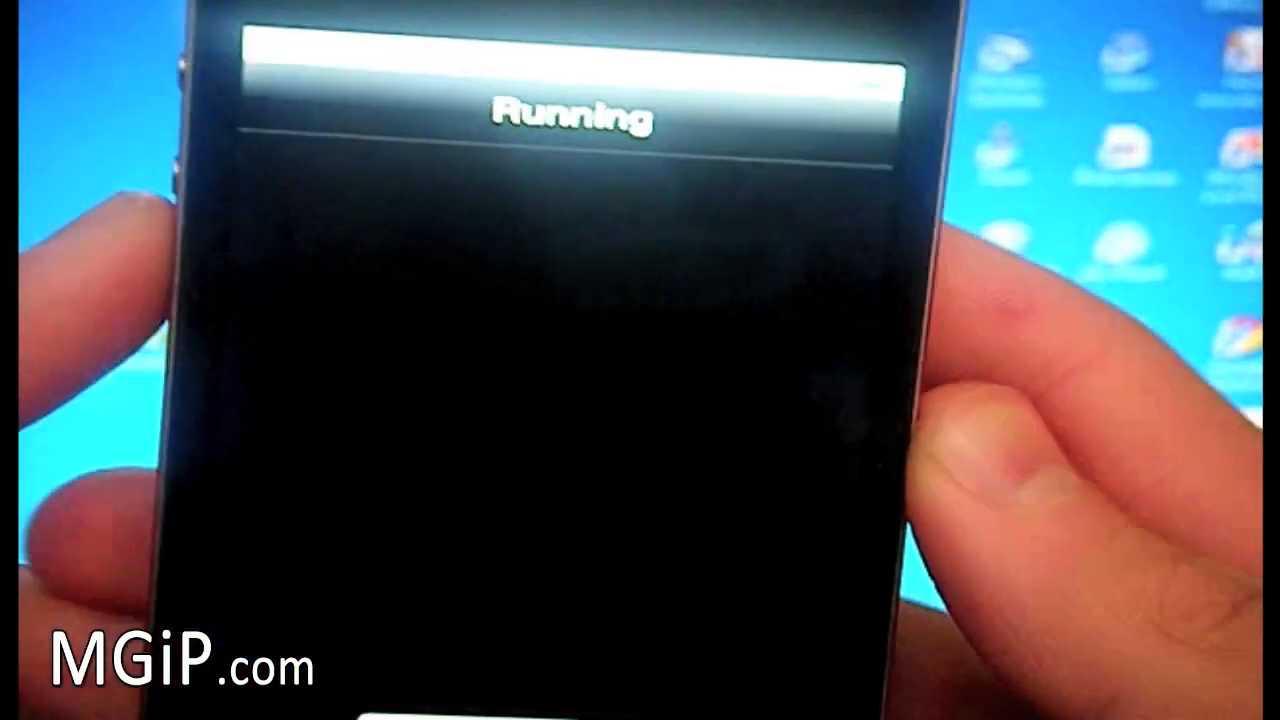